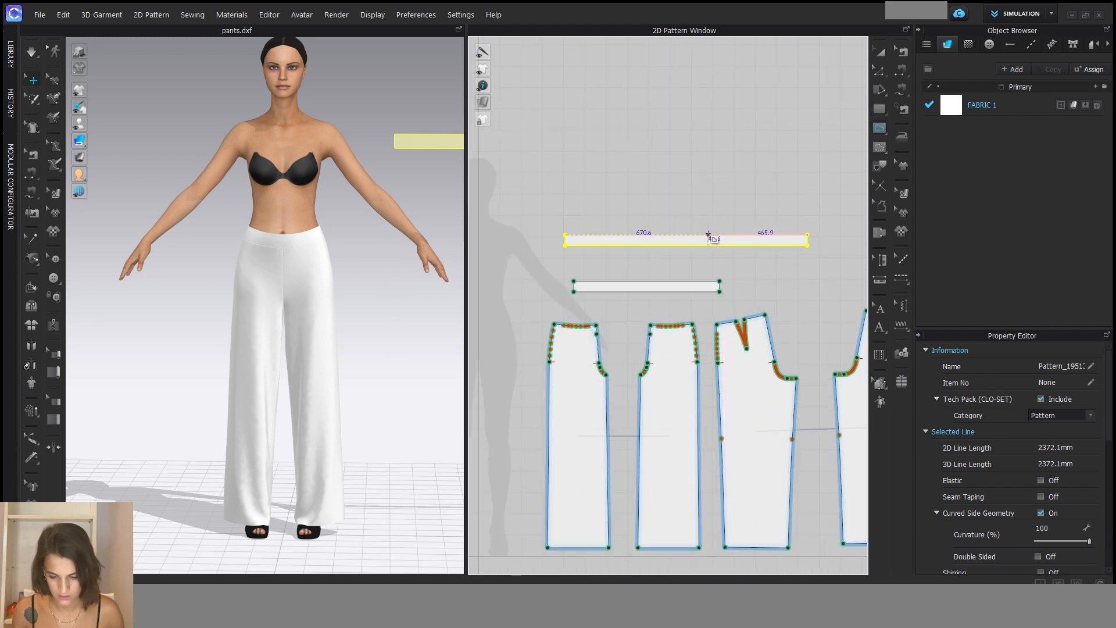
# Drag the belt strip onto the back waist arrangement point to band the waist
pyautogui.moveTo(708, 236); pyautogui.dragTo(721, 245)
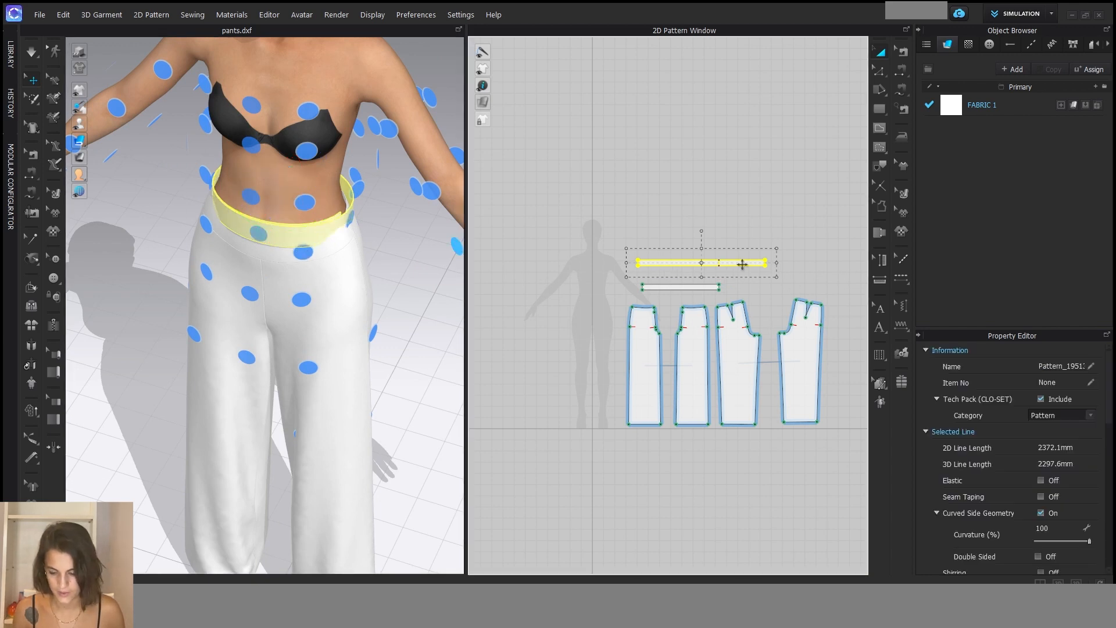
# Raise the arrangement offset to about 56 and pull the belt tail down the front
pyautogui.scroll(-3)
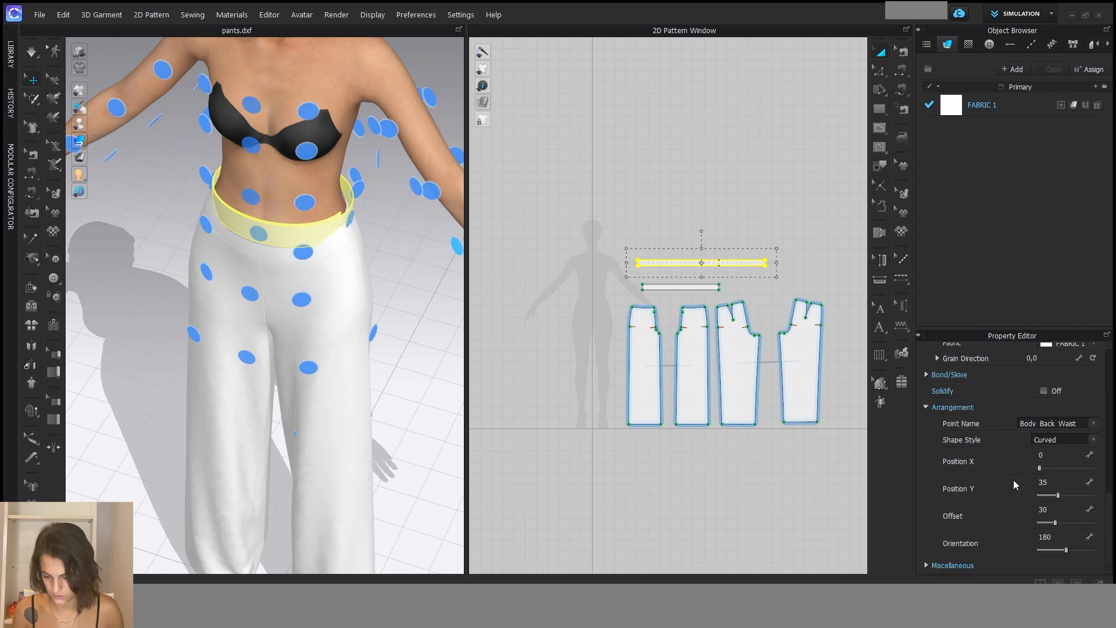
pyautogui.moveTo(995, 422)
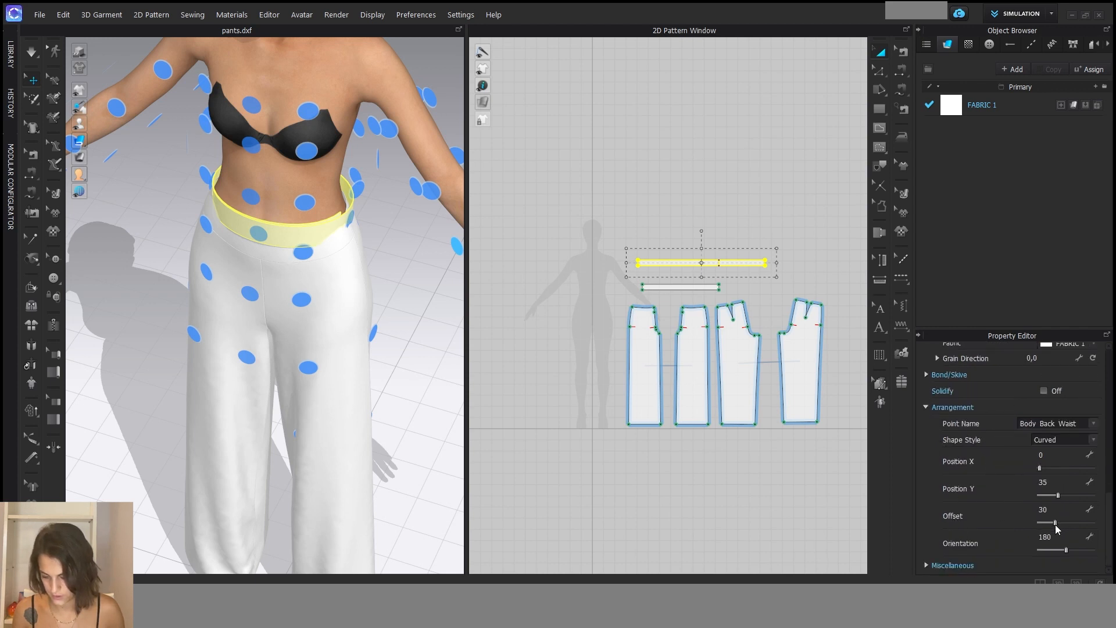
pyautogui.moveTo(1054, 524); pyautogui.dragTo(1057, 524)
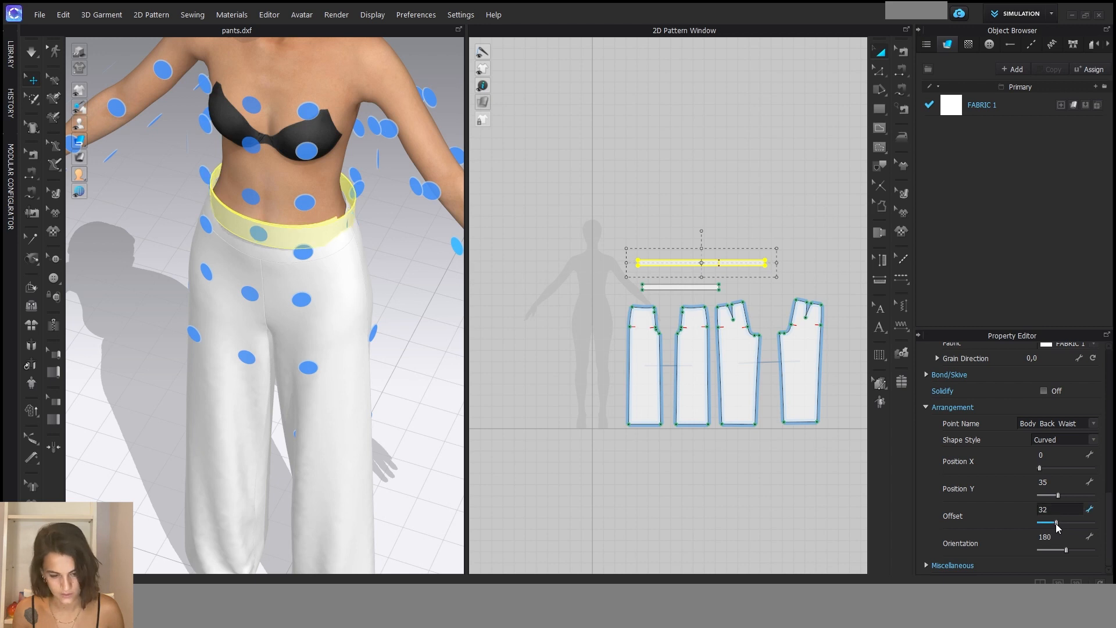
pyautogui.moveTo(1056, 524); pyautogui.dragTo(1068, 523)
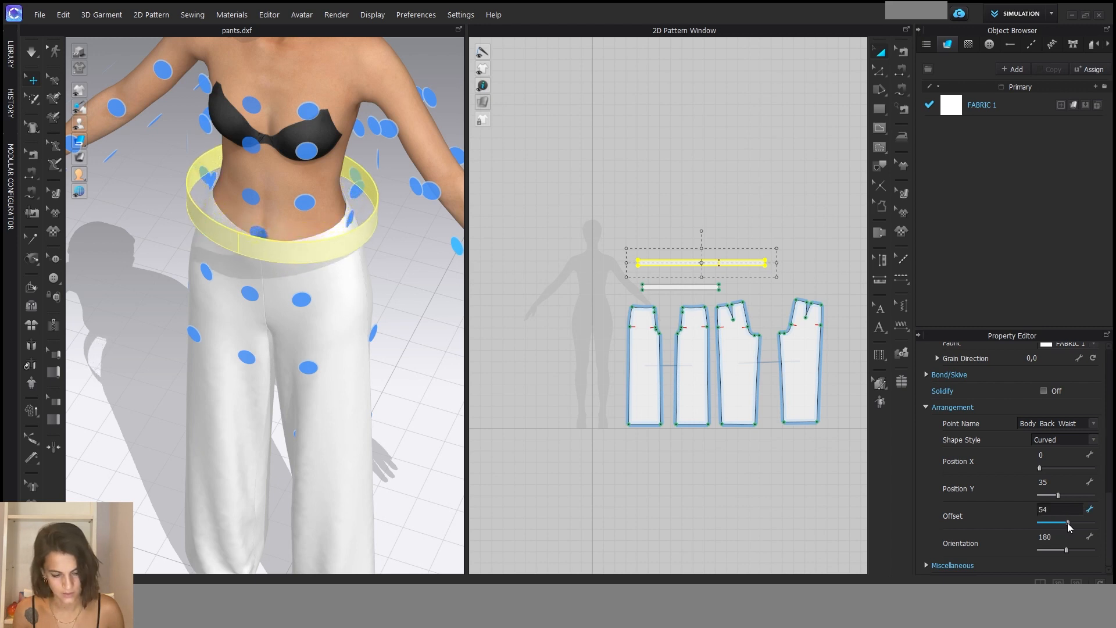
pyautogui.moveTo(1056, 524); pyautogui.dragTo(1060, 524)
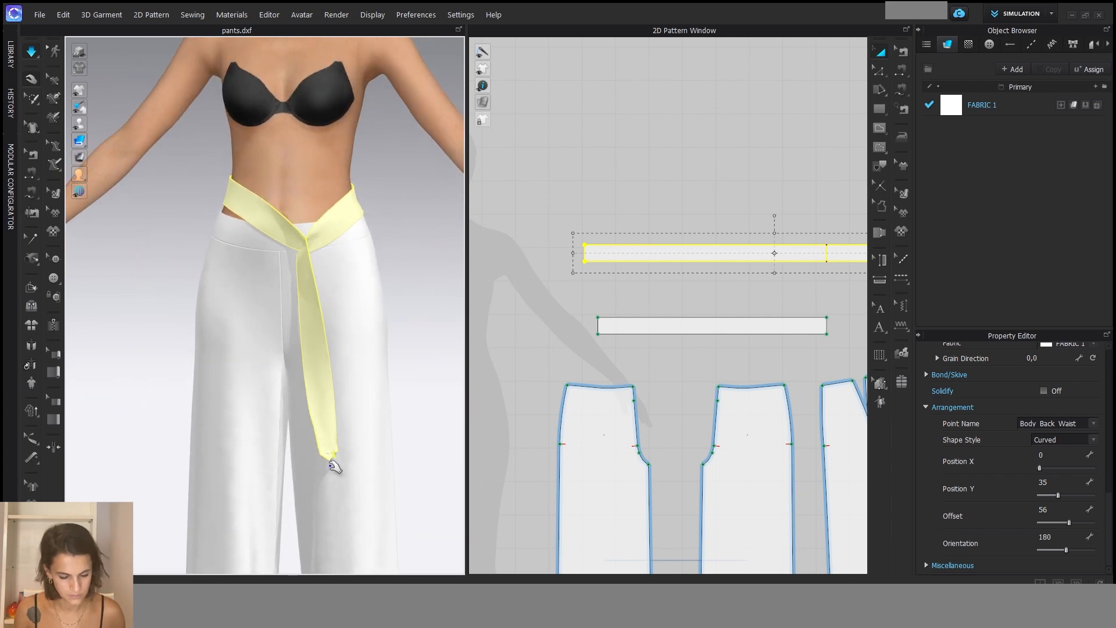
pyautogui.moveTo(335, 466); pyautogui.dragTo(178, 260)
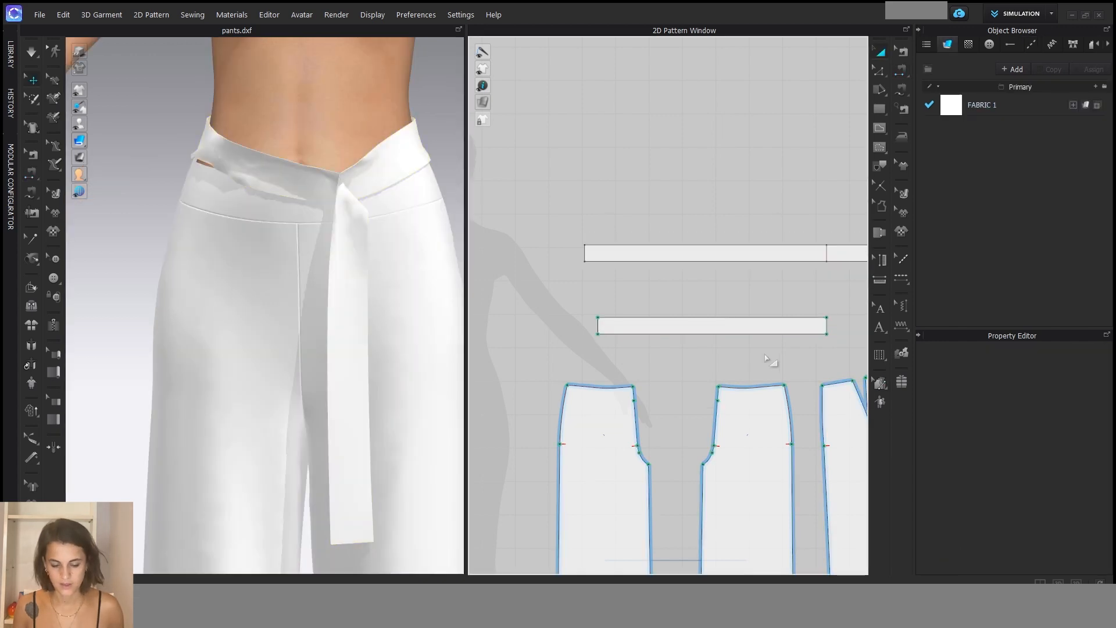
# Give the belt strip particle distance 3 and layer 1
pyautogui.click(702, 252)
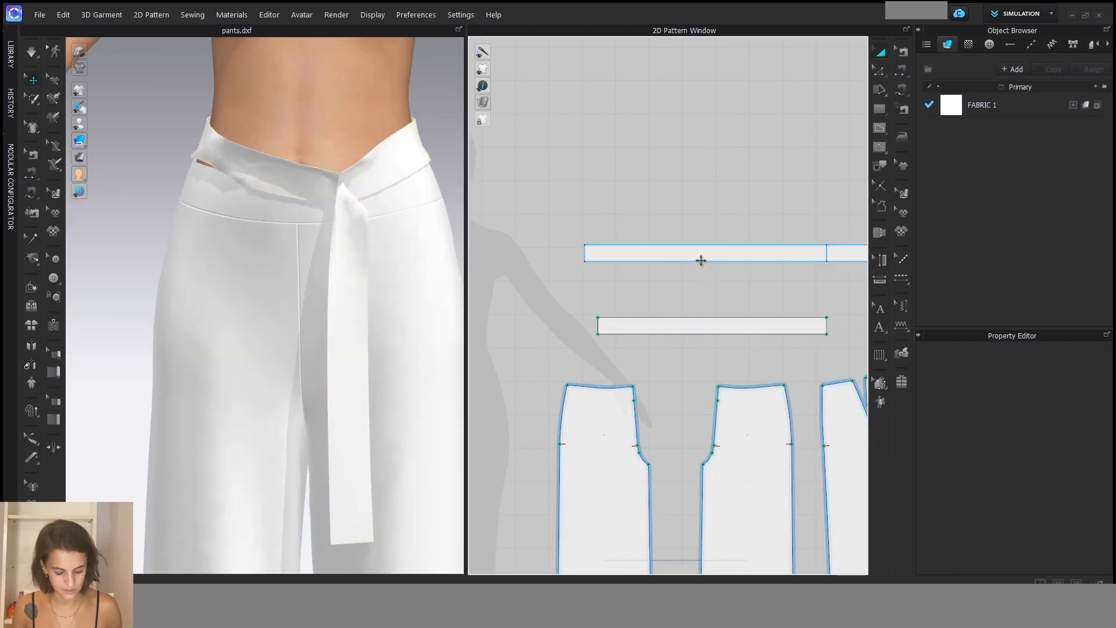
pyautogui.click(702, 253)
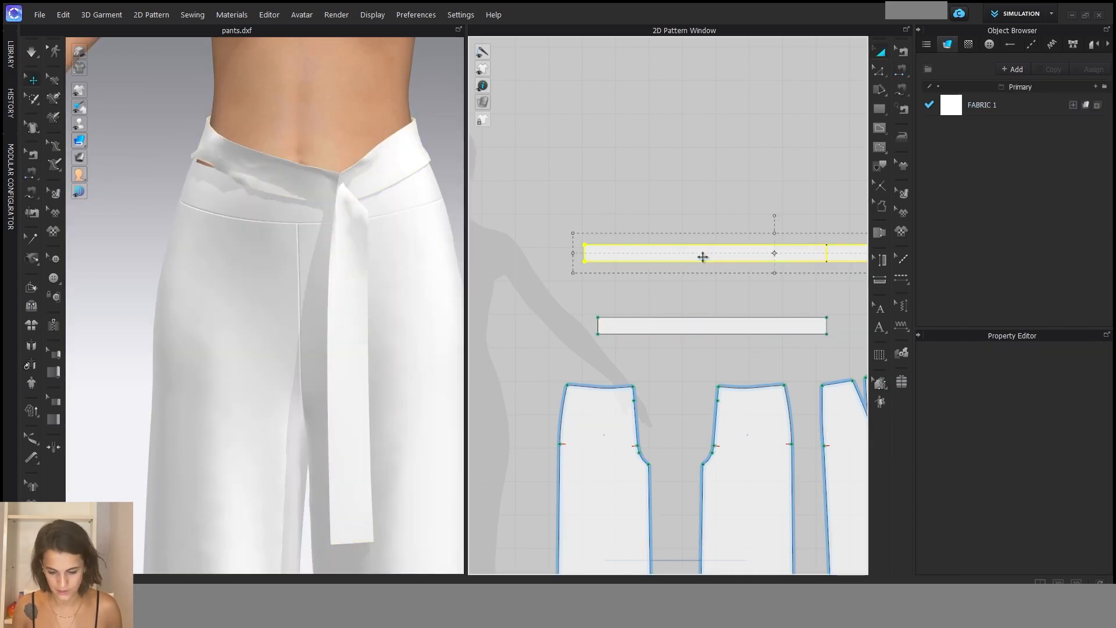
pyautogui.click(306, 213)
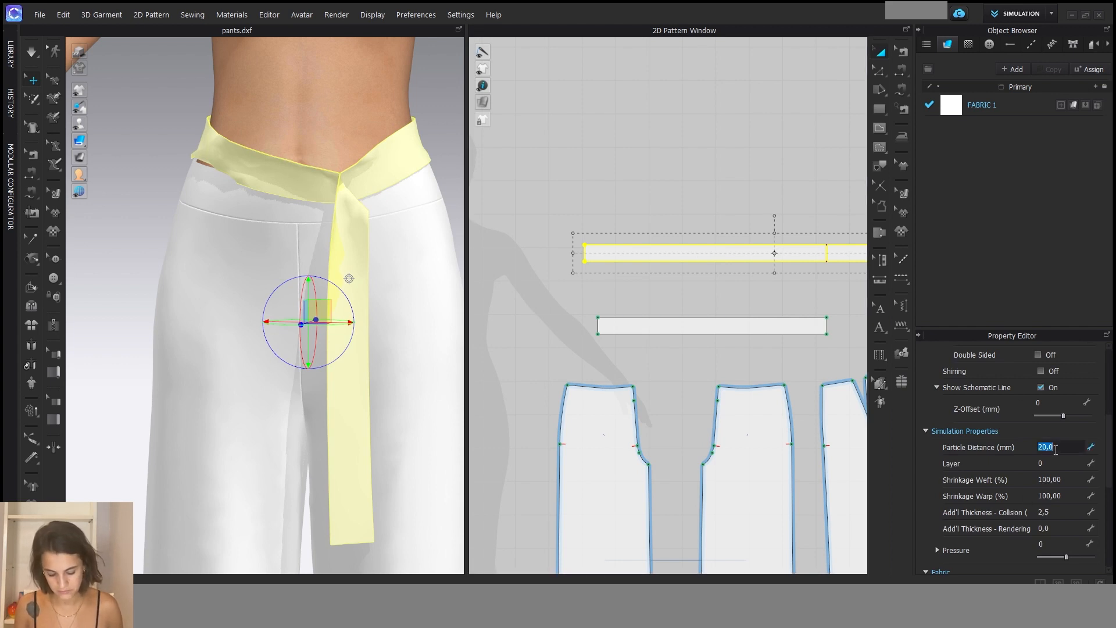
pyautogui.write('3')
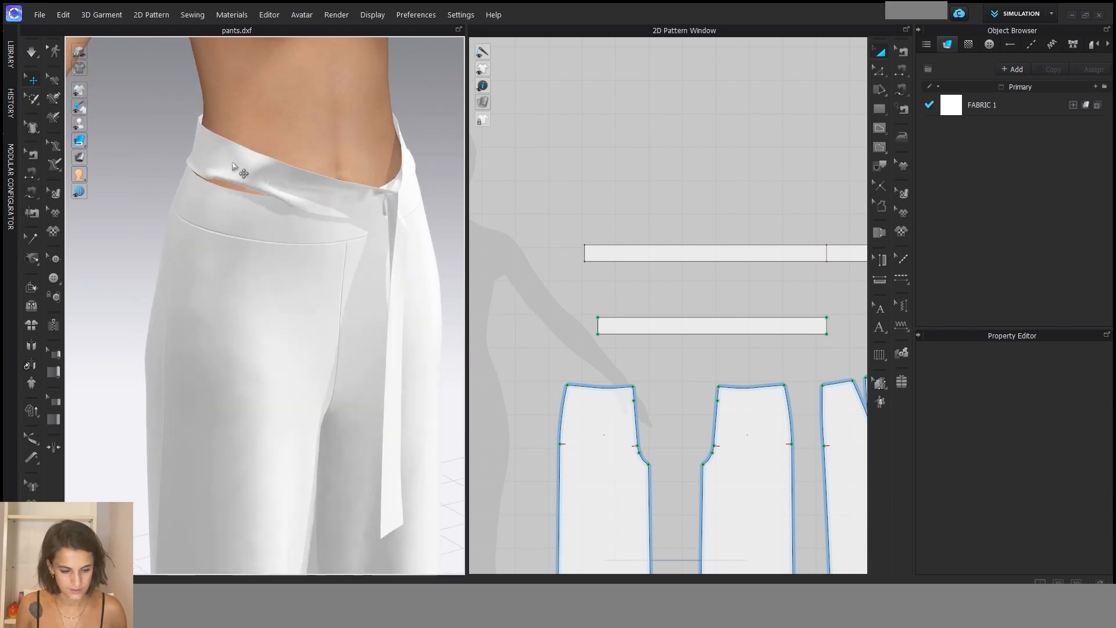
pyautogui.click(705, 252)
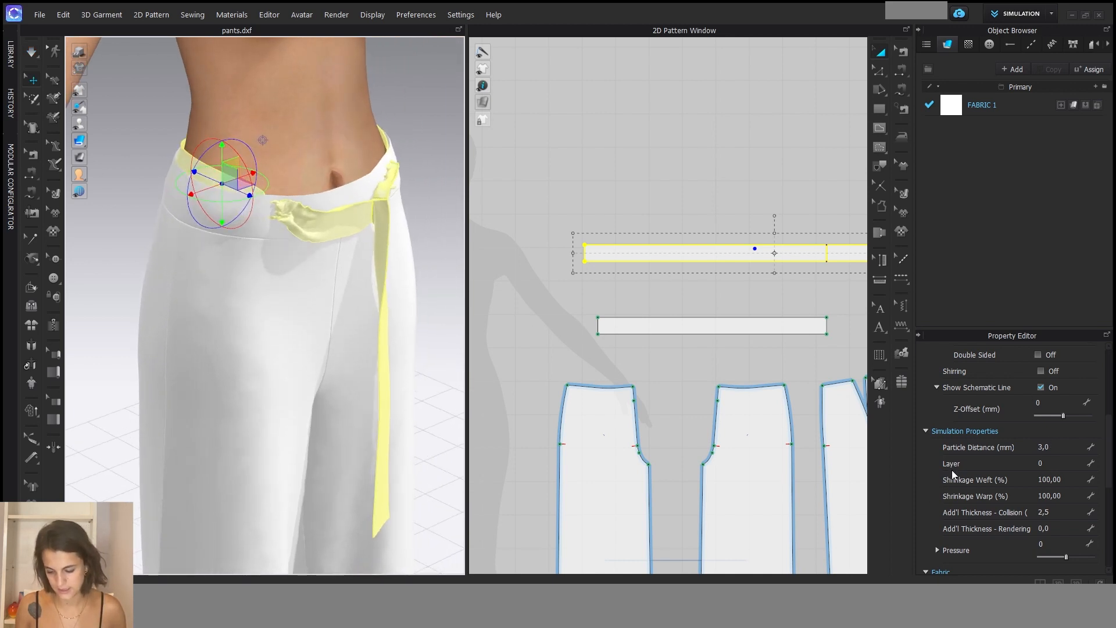
pyautogui.click(1043, 463)
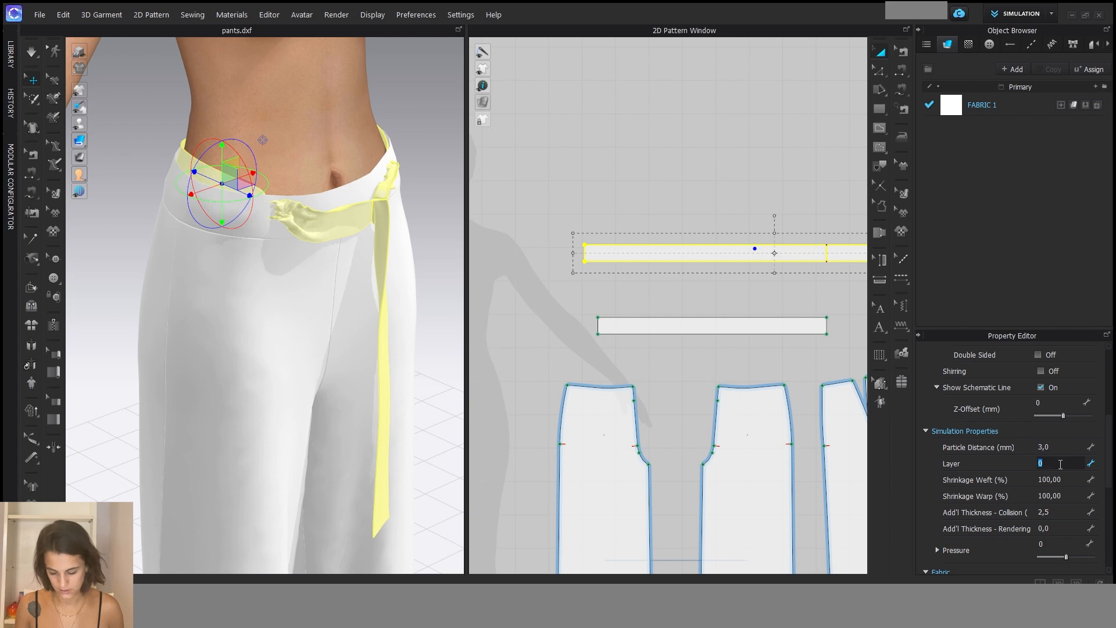
pyautogui.write('1')
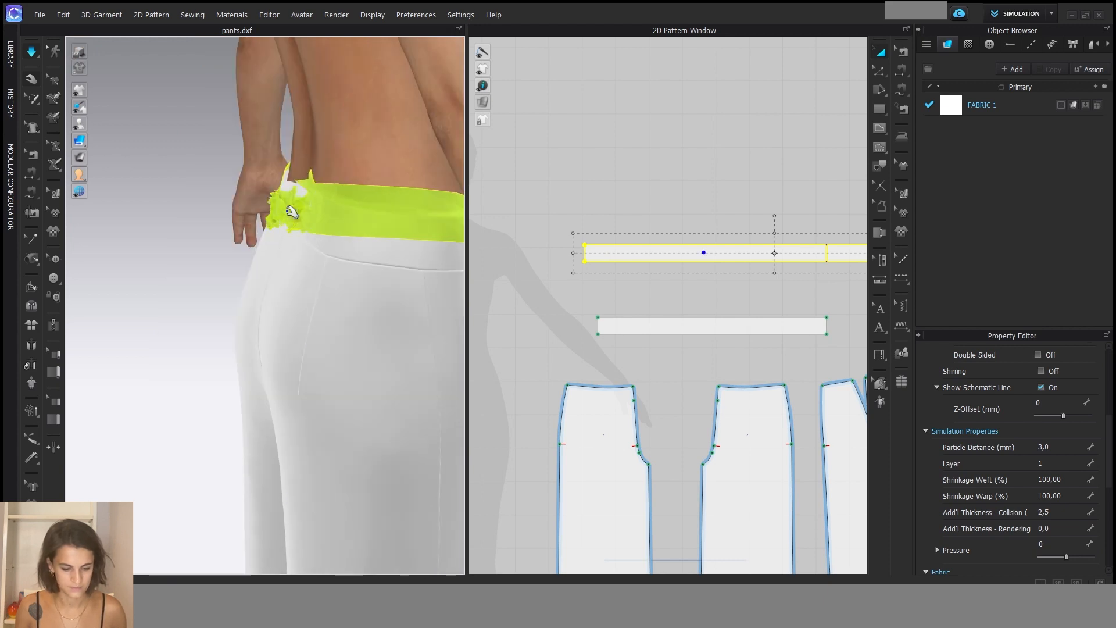
# Simulate and drag the belt fabric at the back waist until it settles
pyautogui.moveTo(292, 210); pyautogui.dragTo(146, 290)
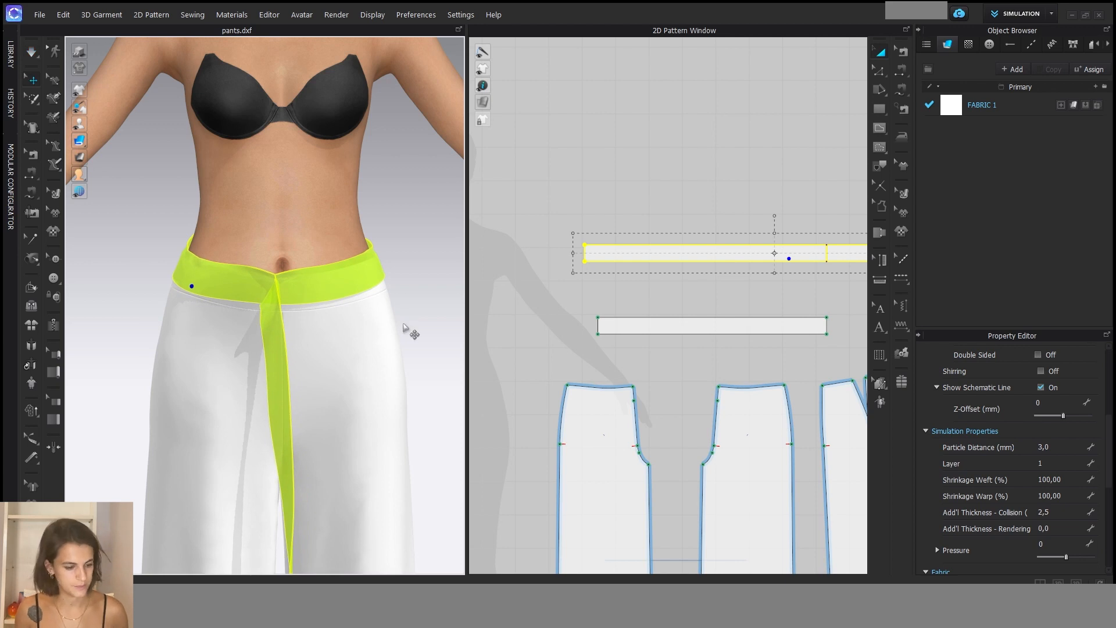
pyautogui.moveTo(225, 274)
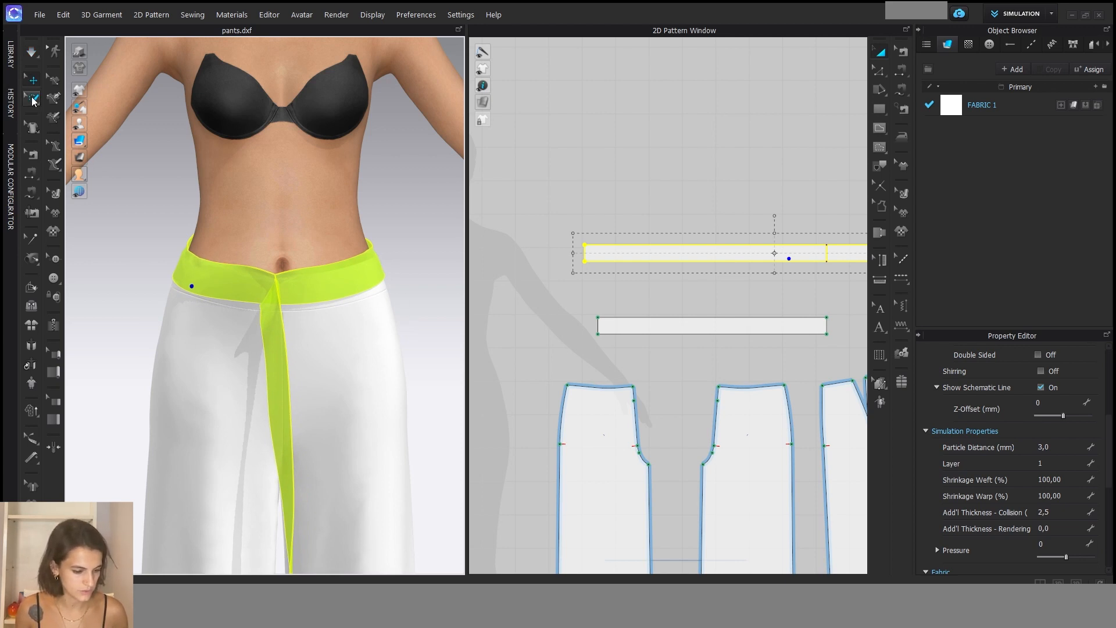
# Pin two areas on the belt strip pattern in the 2D window
pyautogui.click(32, 98)
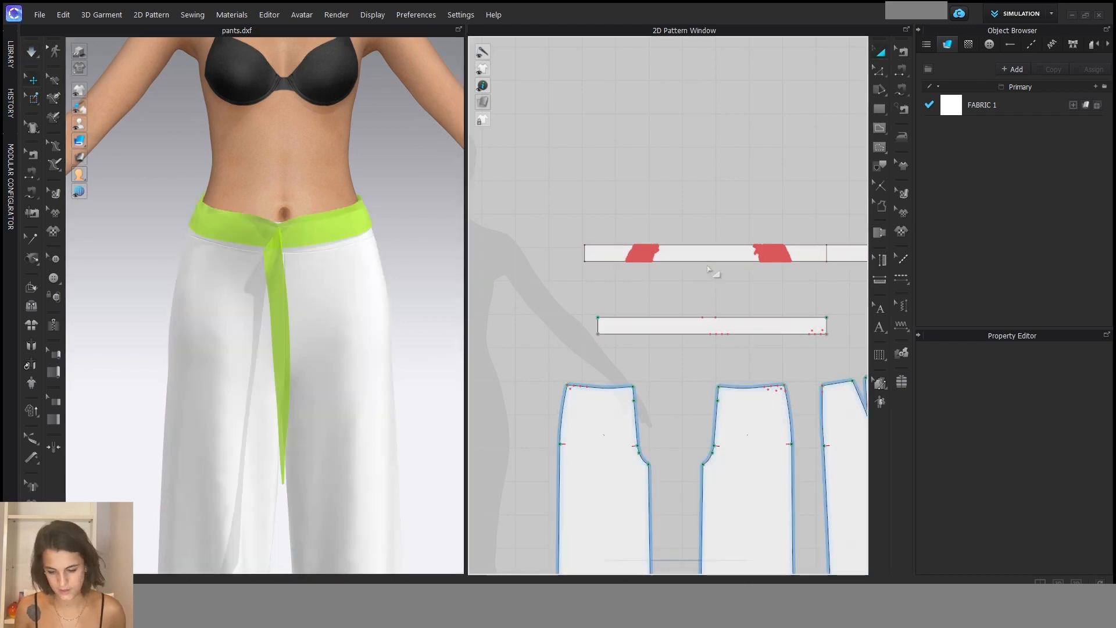
pyautogui.click(689, 252)
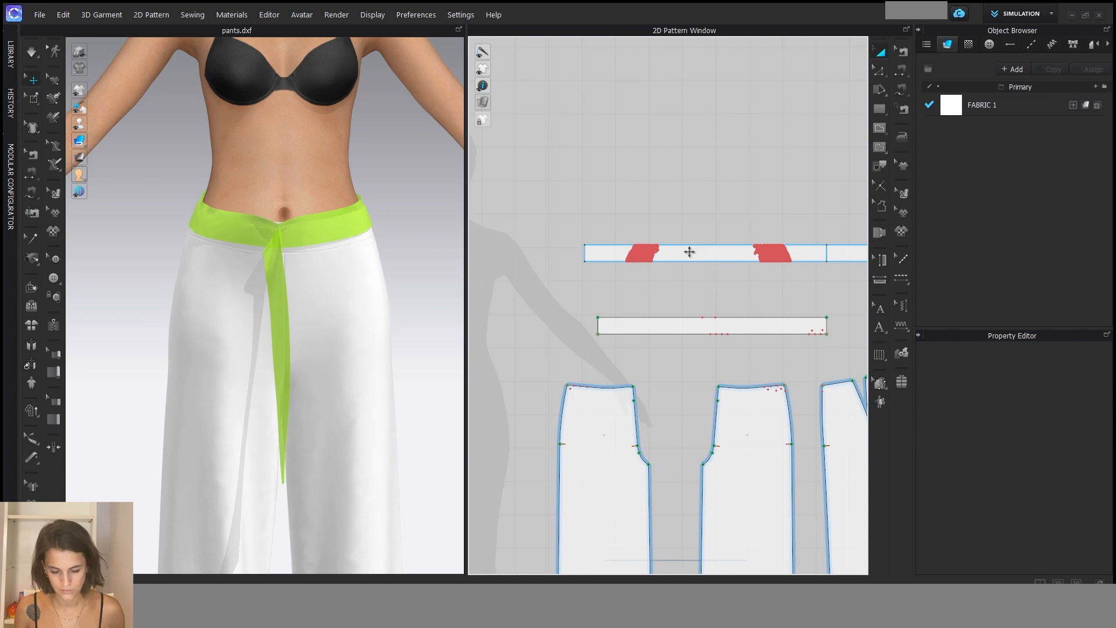
pyautogui.click(712, 252)
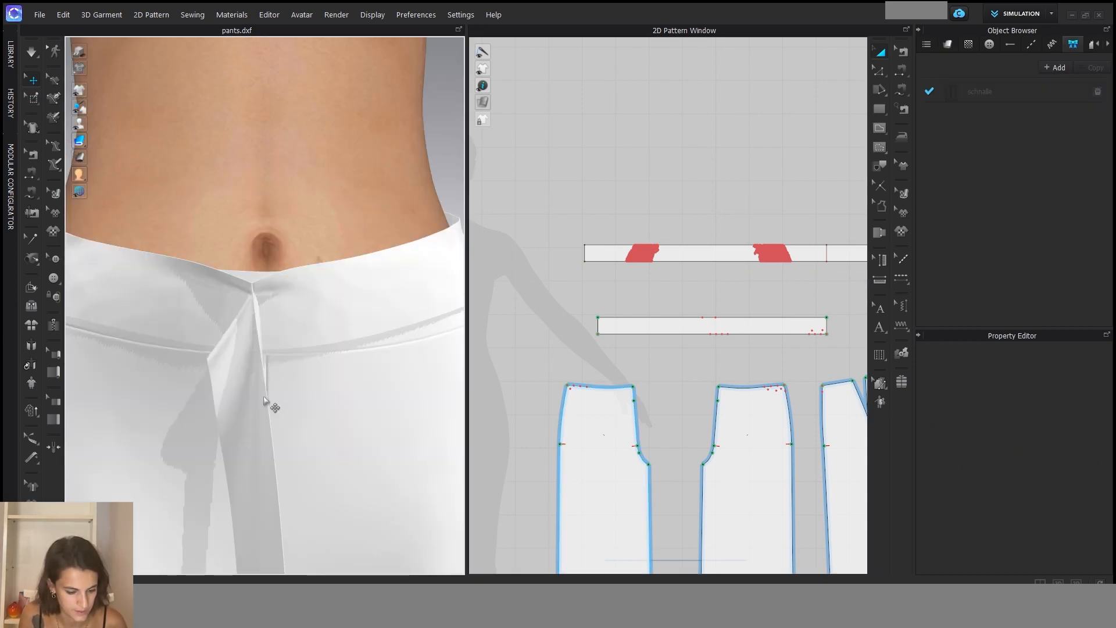
# Add the 'schnalle' buckle trim from the Object Browser onto the avatar
pyautogui.click(712, 251)
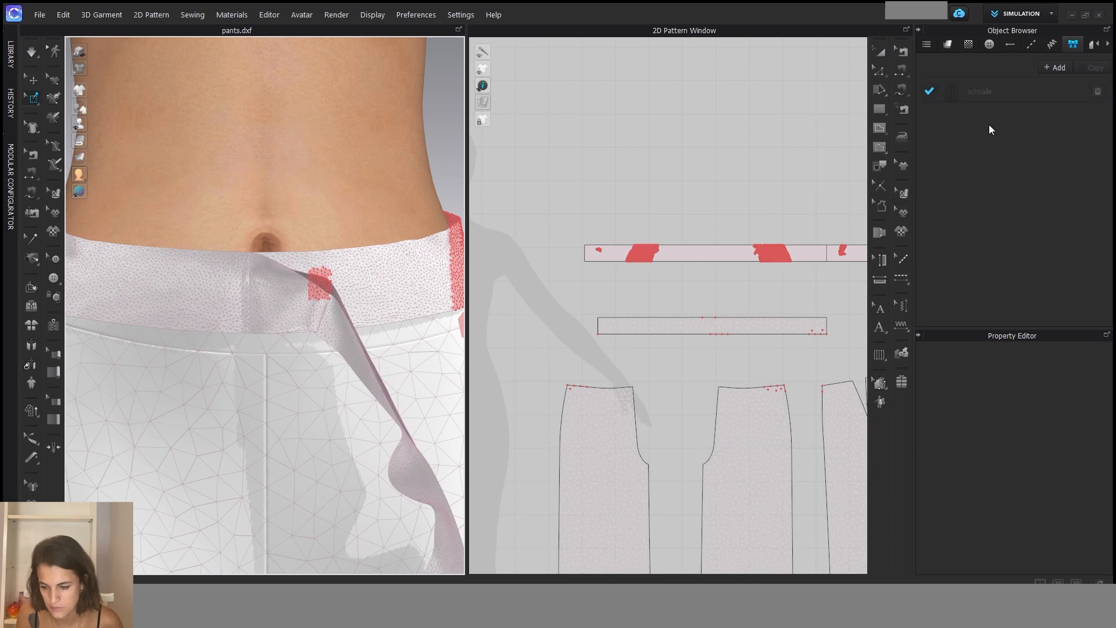
pyautogui.click(997, 91)
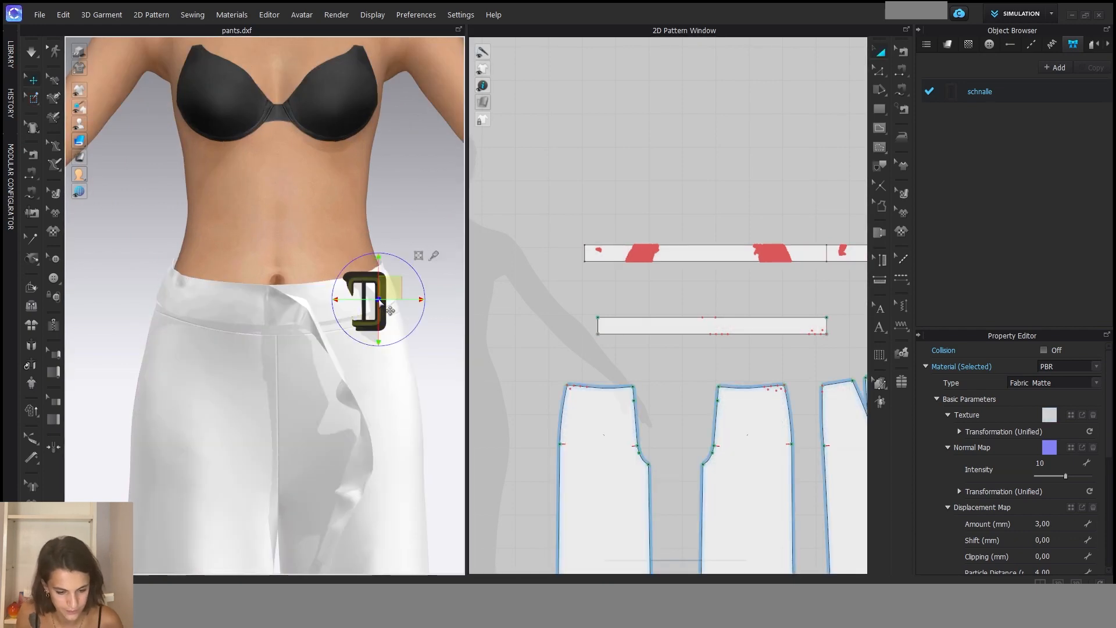
# Move the buckle trim onto the belt end so the strap passes through
pyautogui.moveTo(377, 298); pyautogui.dragTo(355, 267)
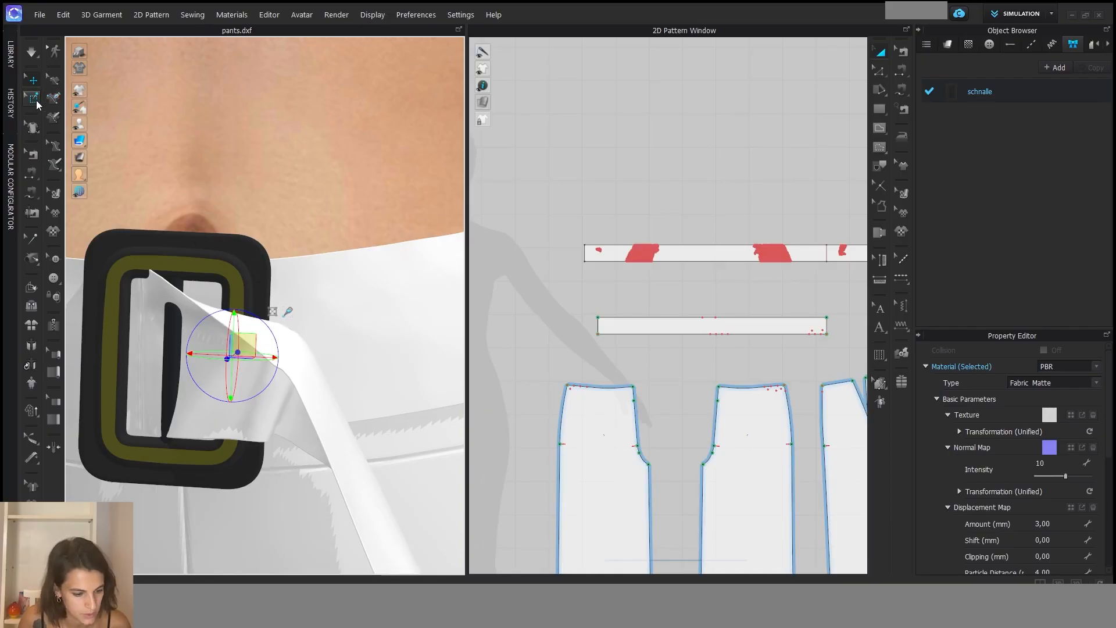
# Mark the strap end inside the buckle and fold it through the opening
pyautogui.click(32, 98)
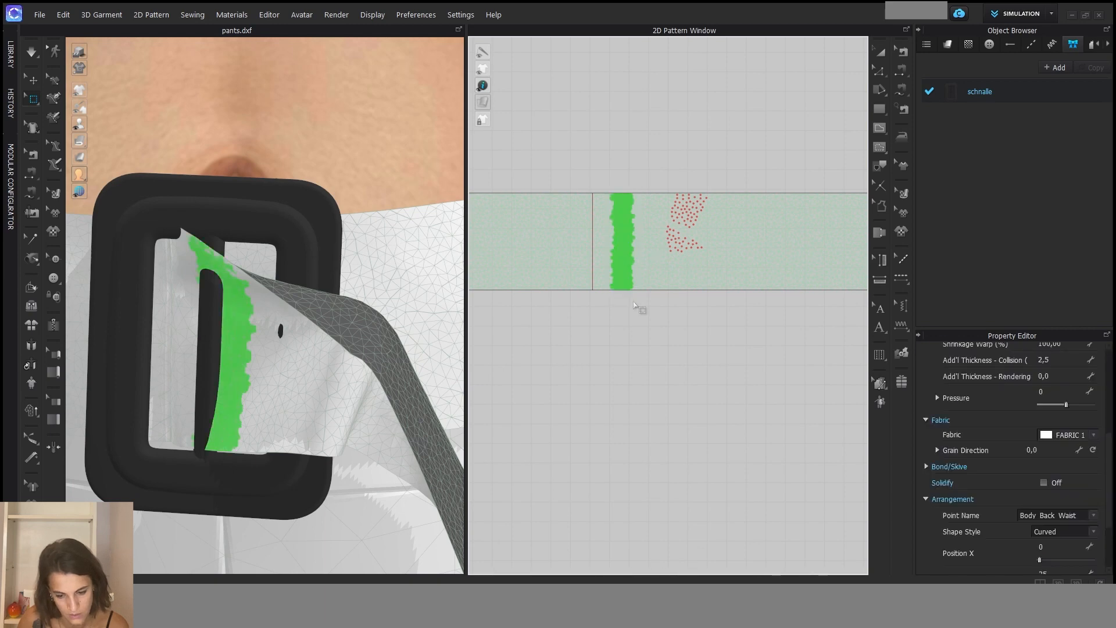
pyautogui.moveTo(235, 378)
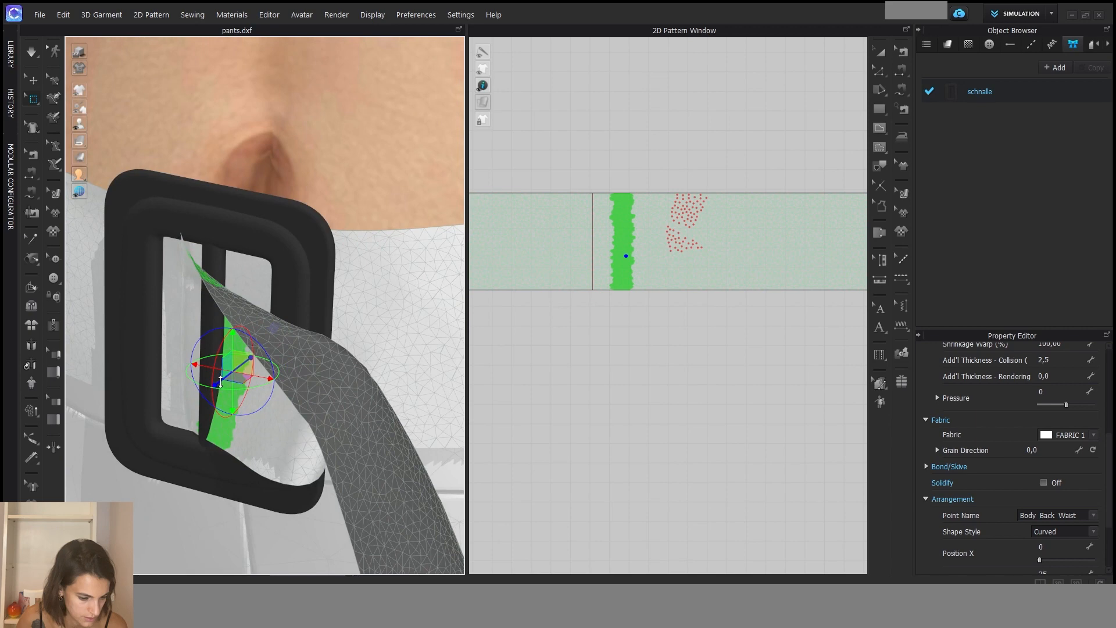
pyautogui.moveTo(235, 377); pyautogui.dragTo(214, 395)
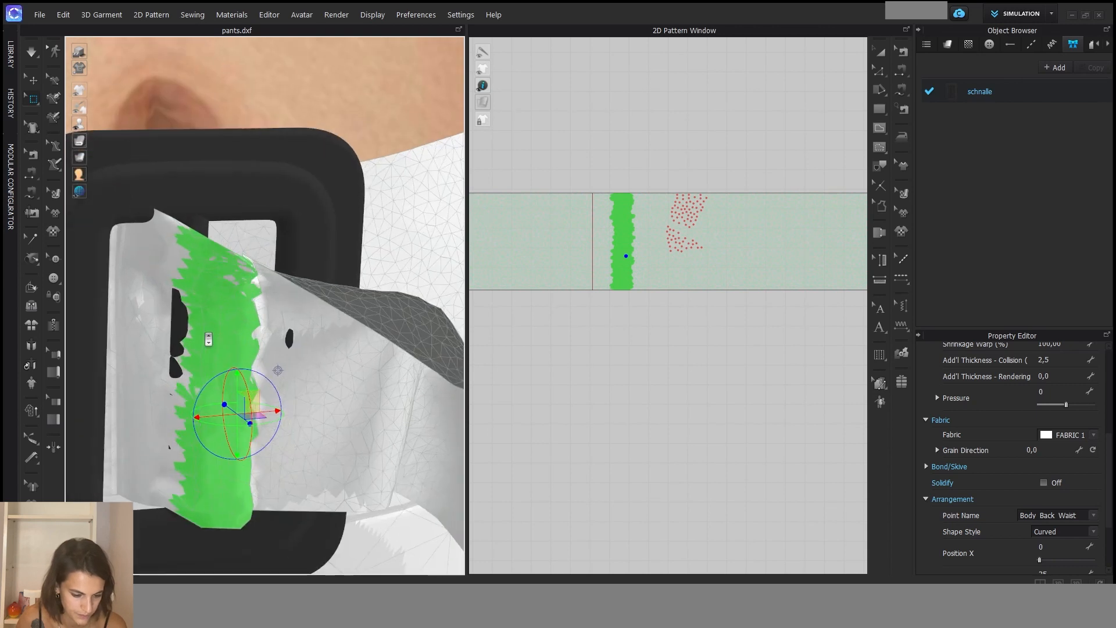
pyautogui.moveTo(716, 298)
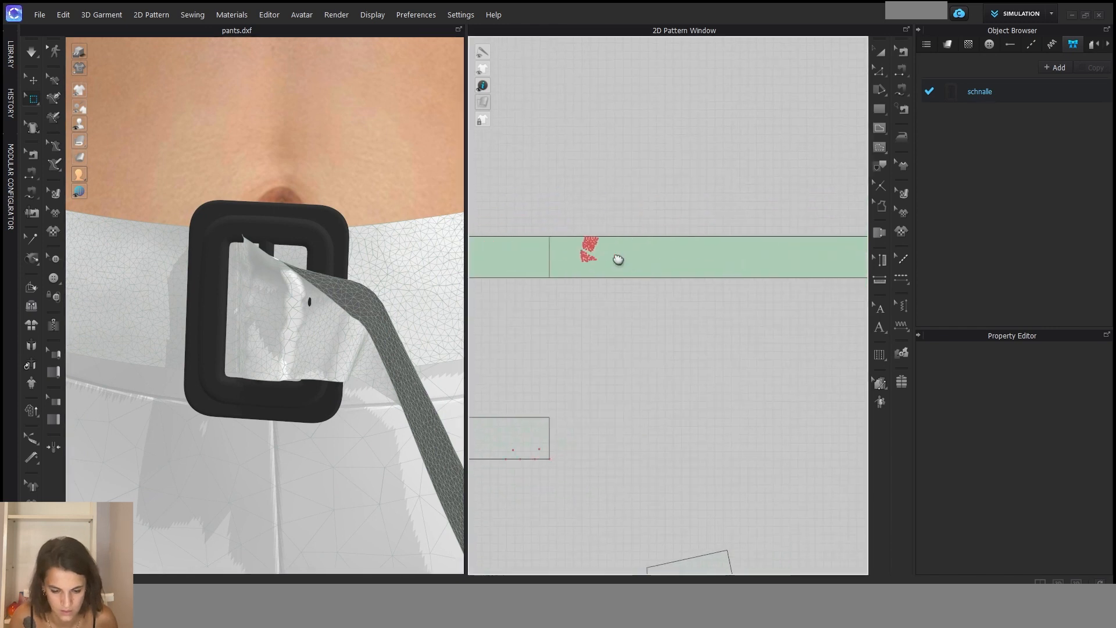
# Pin the strap area near the buckle, reposition it, then remove the pins
pyautogui.click(591, 256)
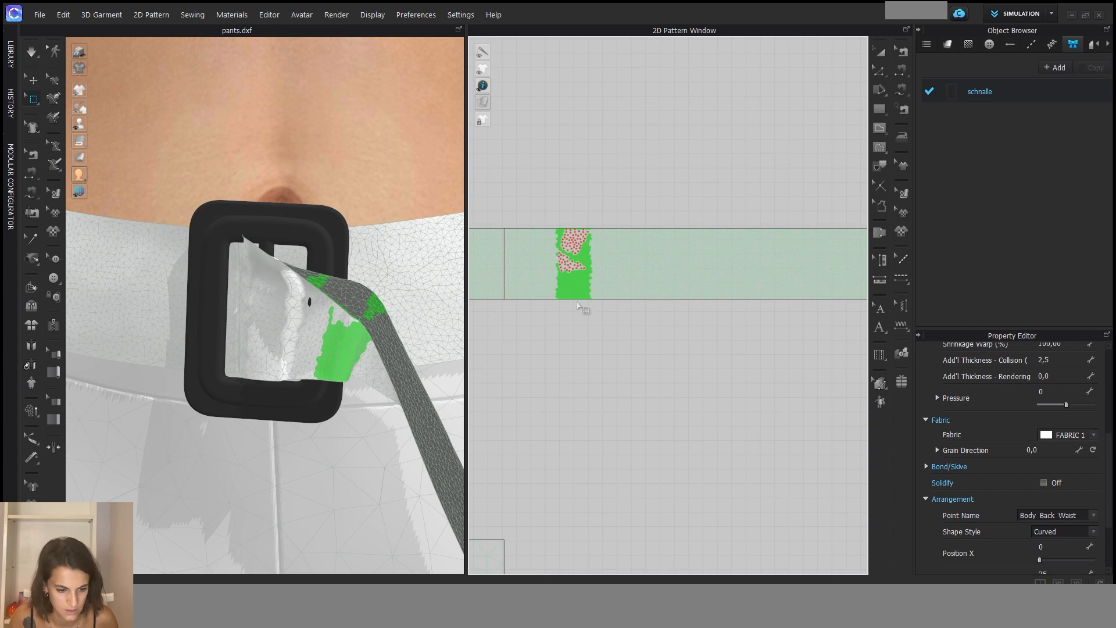
pyautogui.click(32, 99)
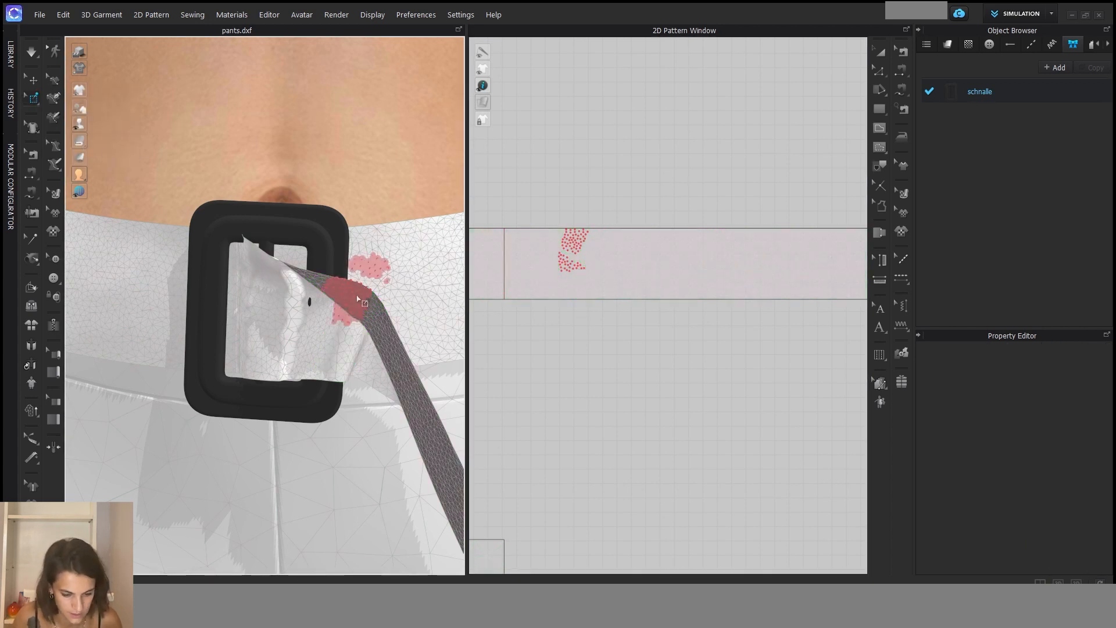
pyautogui.click(359, 291)
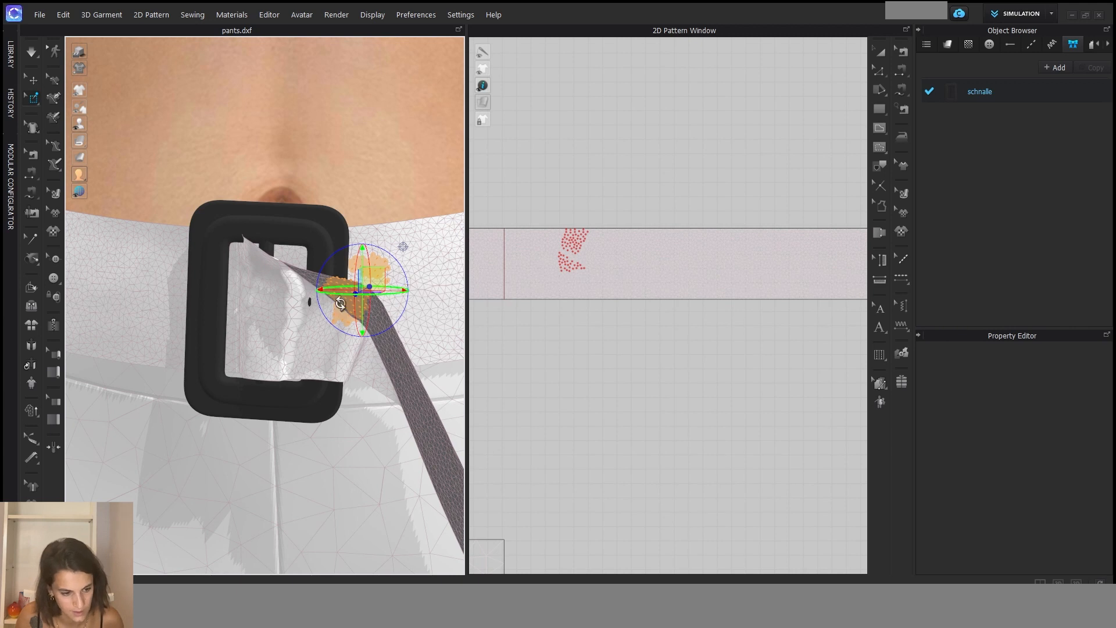
pyautogui.click(32, 97)
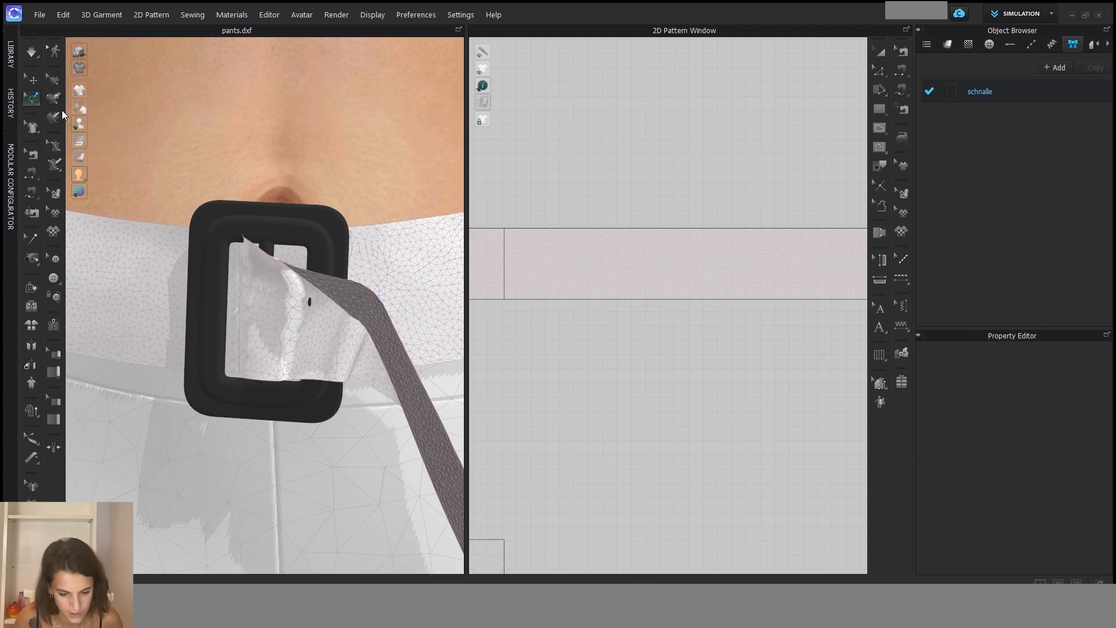
pyautogui.click(588, 263)
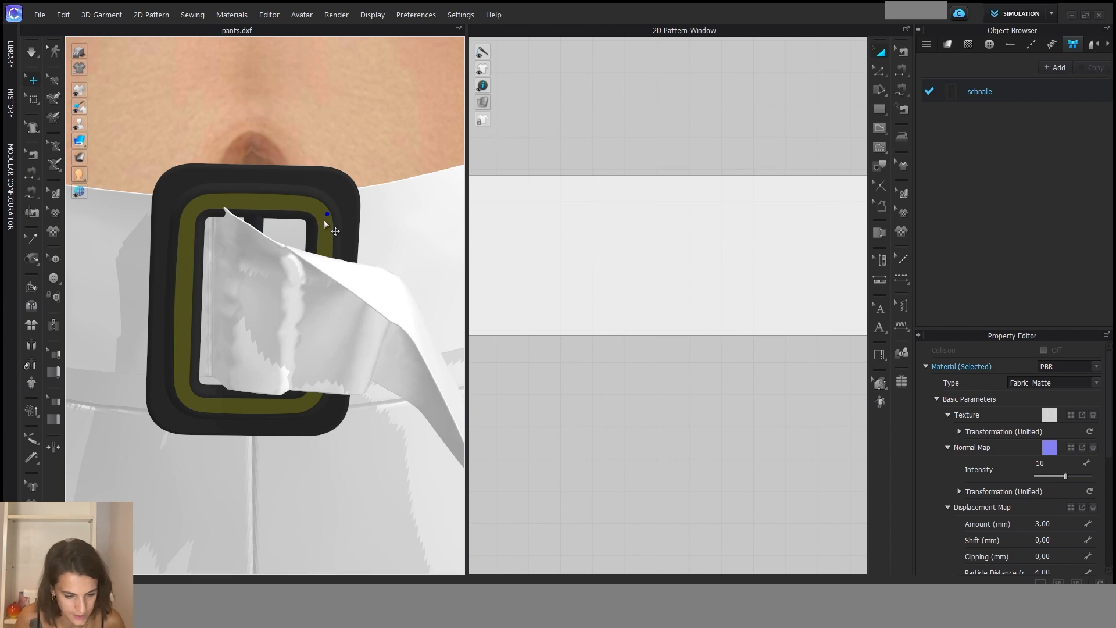
# Reposition the buckle trim around the folded strap and toggle its collision setting
pyautogui.rightClick(306, 210)
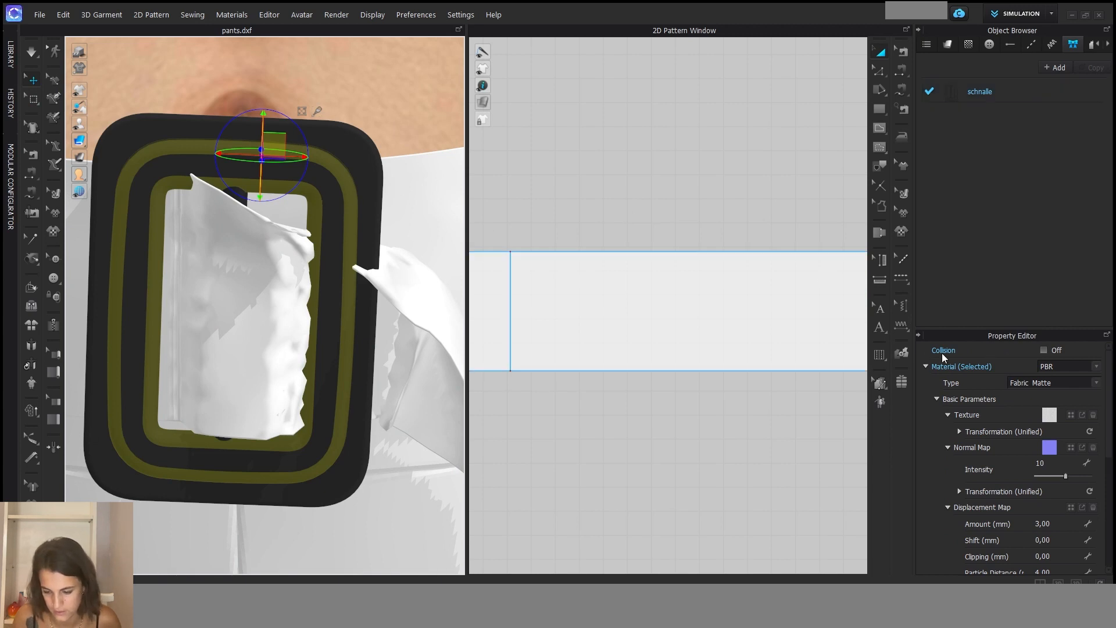
pyautogui.moveTo(1048, 355)
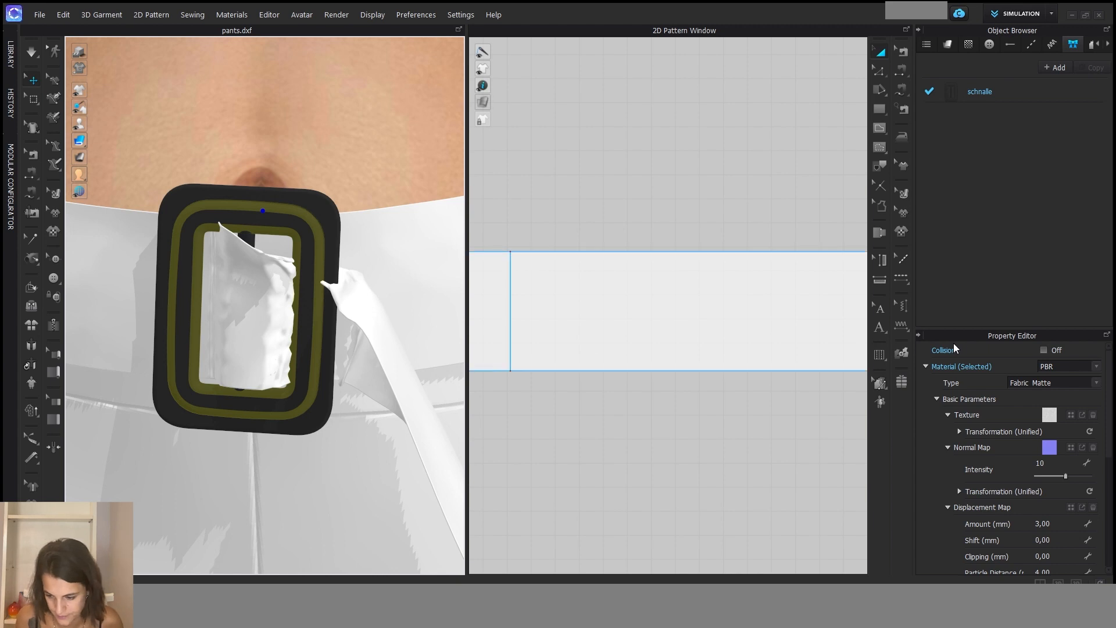
pyautogui.click(1044, 350)
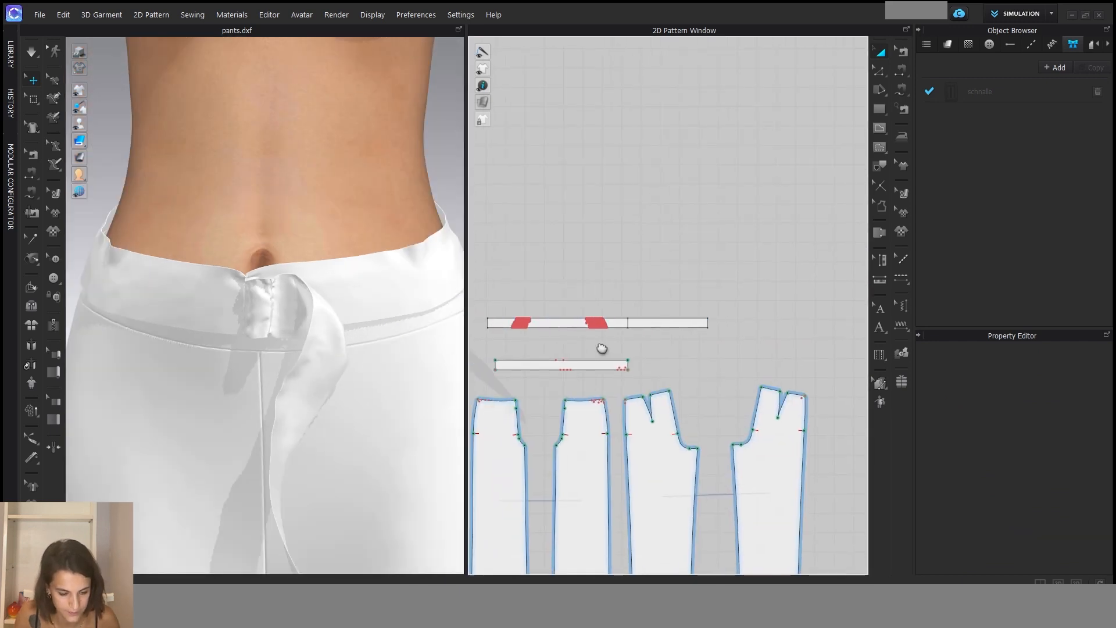
# Sew the loop strip's matching 49.6 mm edges together with a Turned seam
pyautogui.click(559, 364)
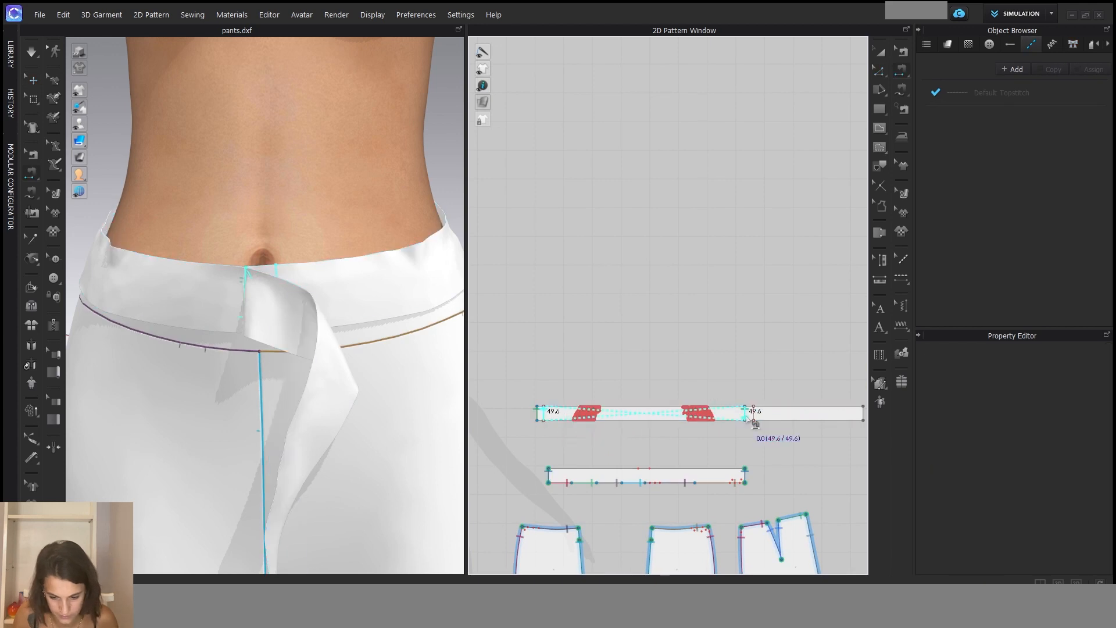
pyautogui.click(644, 413)
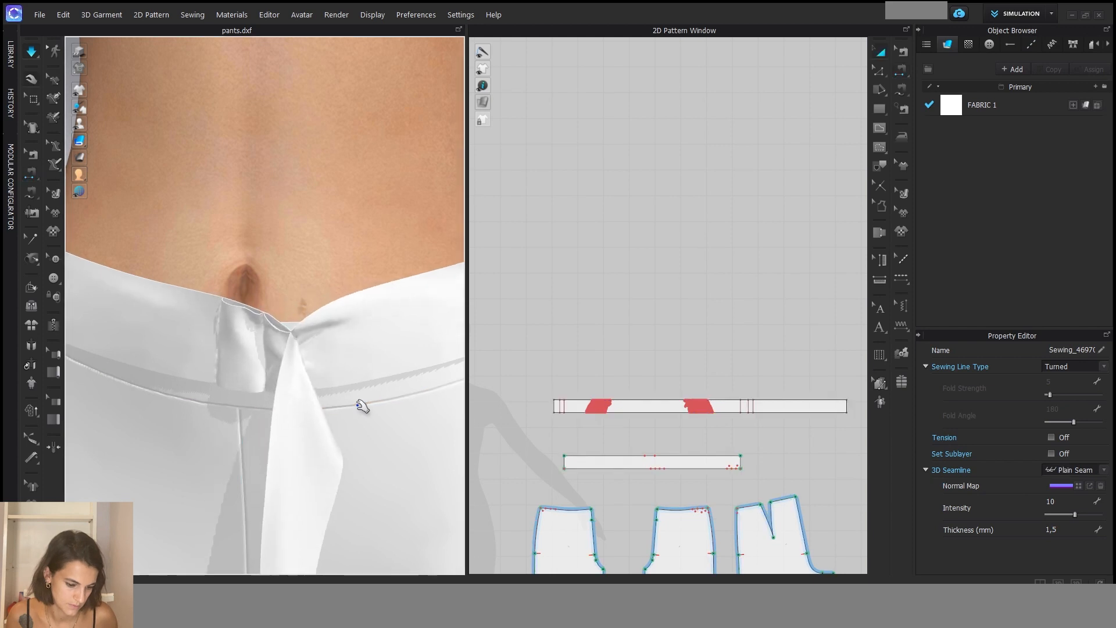
# Unhide the schnalle buckle trim from the Trim list in the Object Browser
pyautogui.click(701, 406)
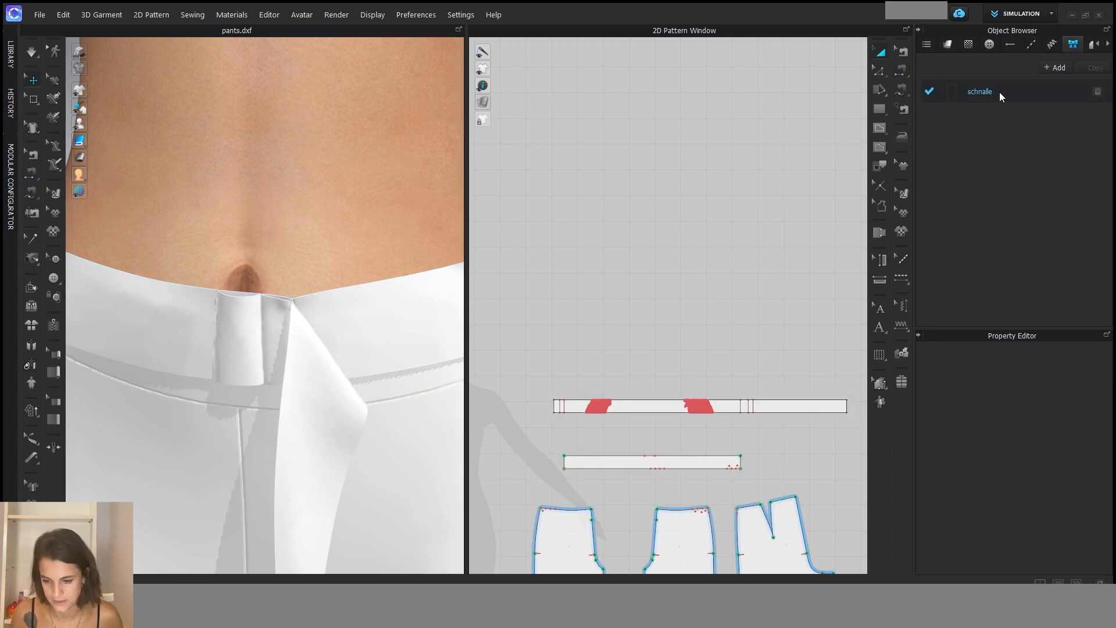
pyautogui.click(997, 91)
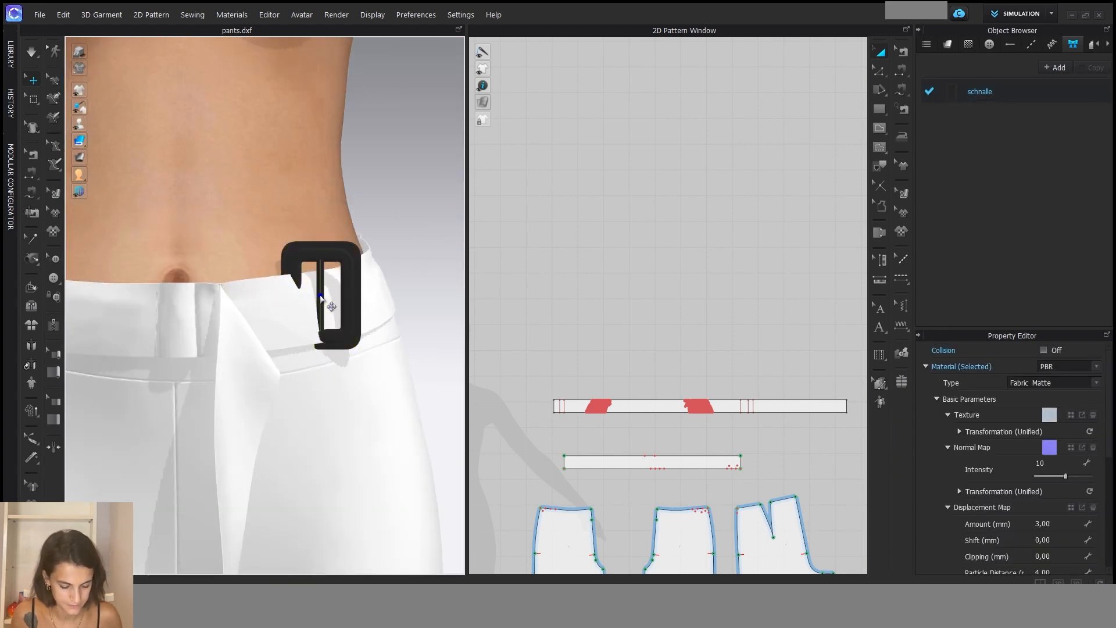
# Drag the buckle trim onto the fabric loop at centre front
pyautogui.click(320, 306)
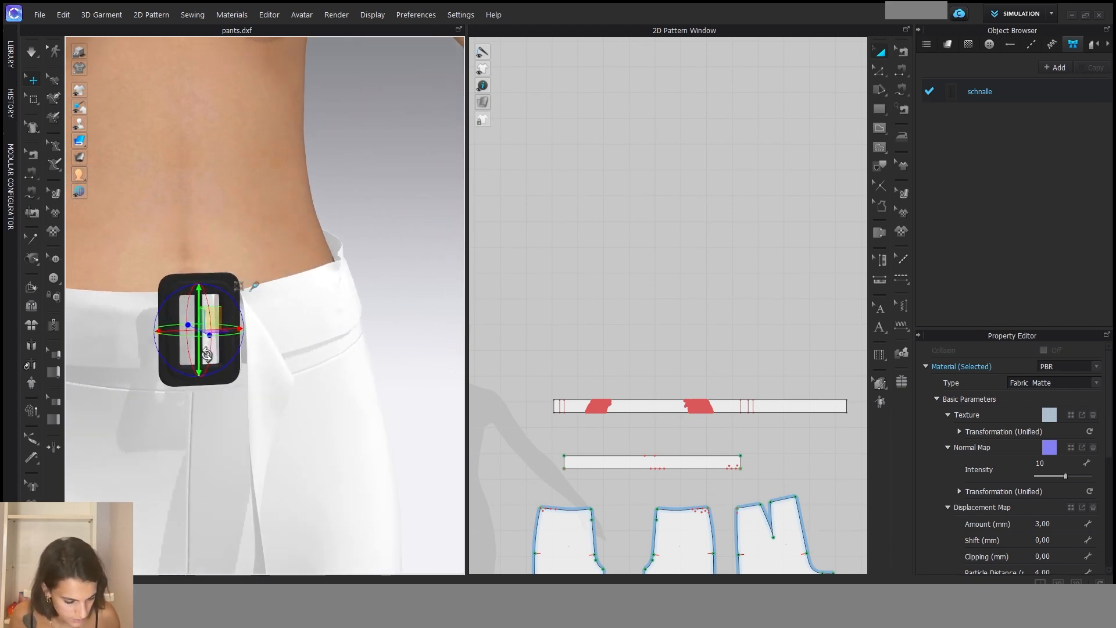
pyautogui.moveTo(200, 324); pyautogui.dragTo(403, 387)
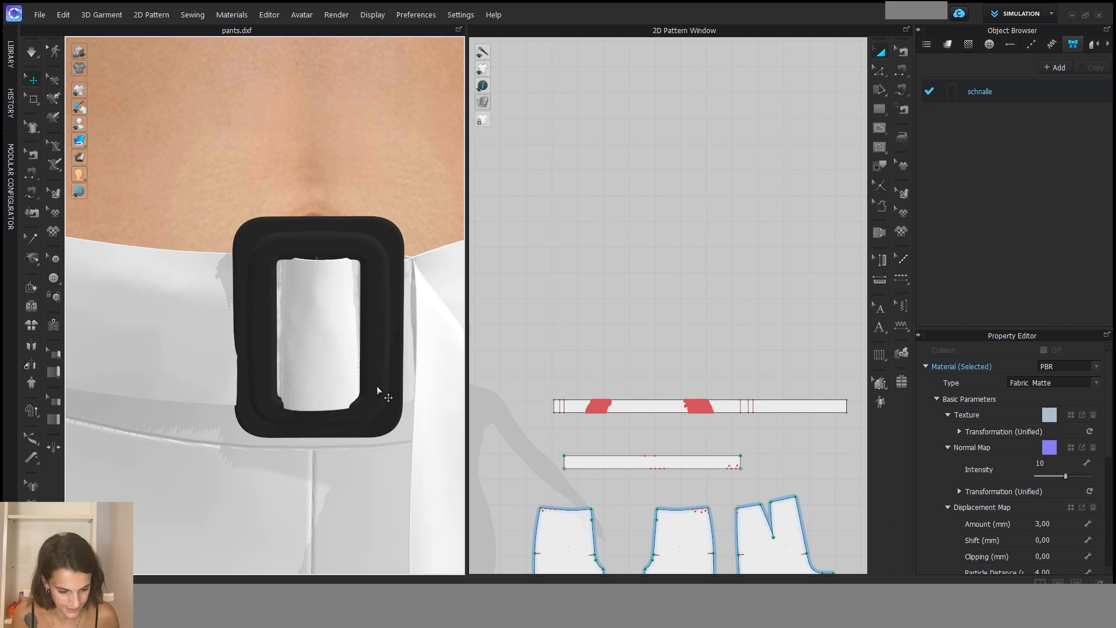
# Set the schnalle buckle trim's Weight to 0,00 g in the Property Editor
pyautogui.click(317, 321)
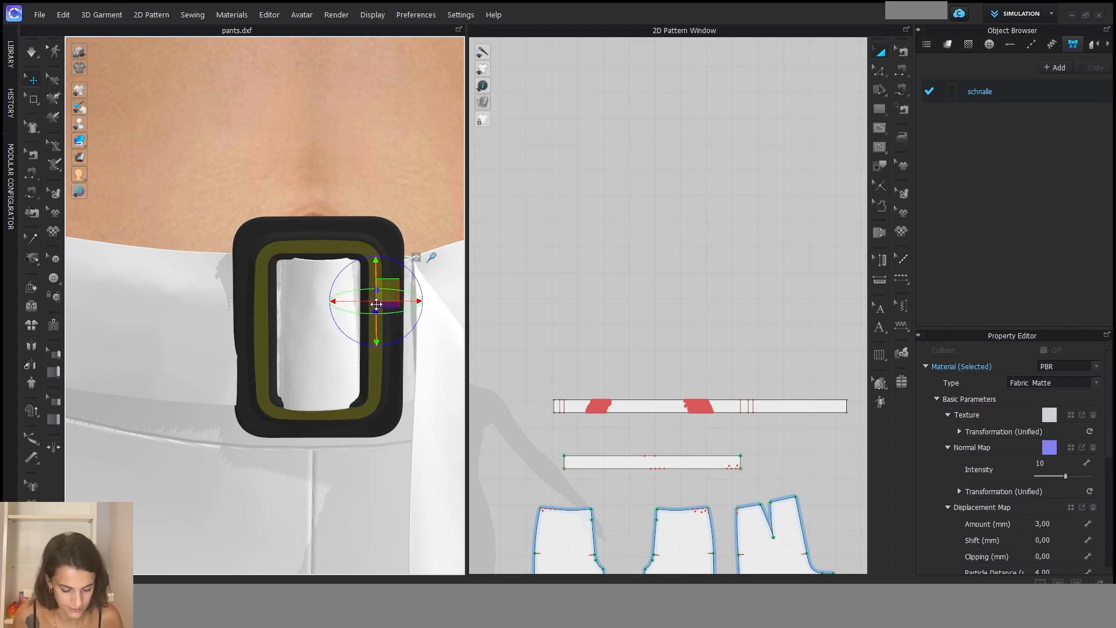
pyautogui.moveTo(376, 305); pyautogui.dragTo(377, 356)
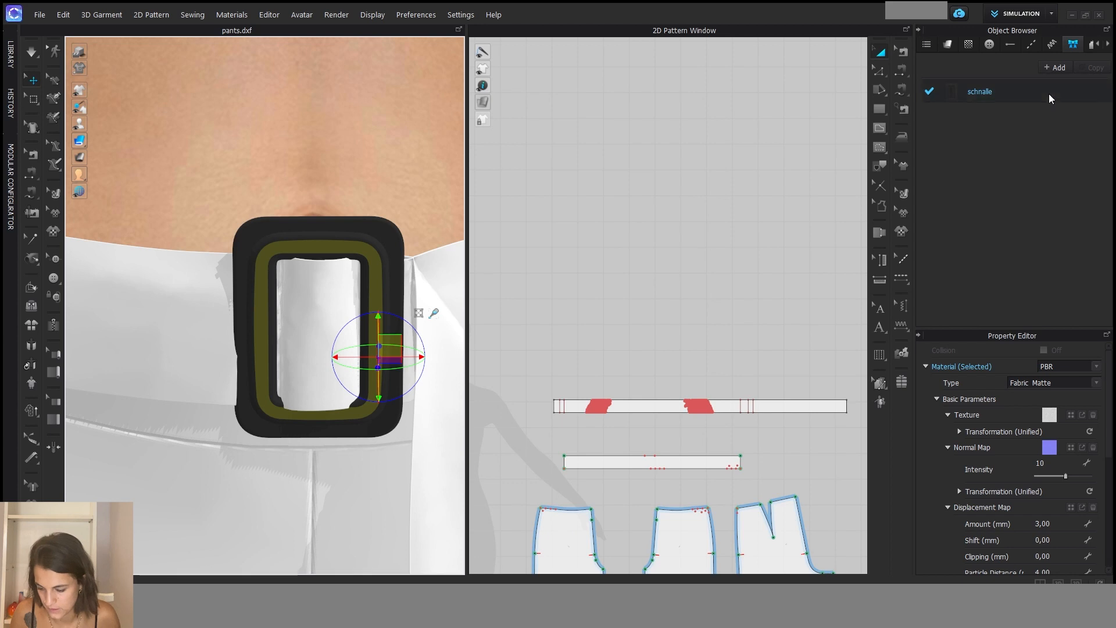
pyautogui.scroll(-3)
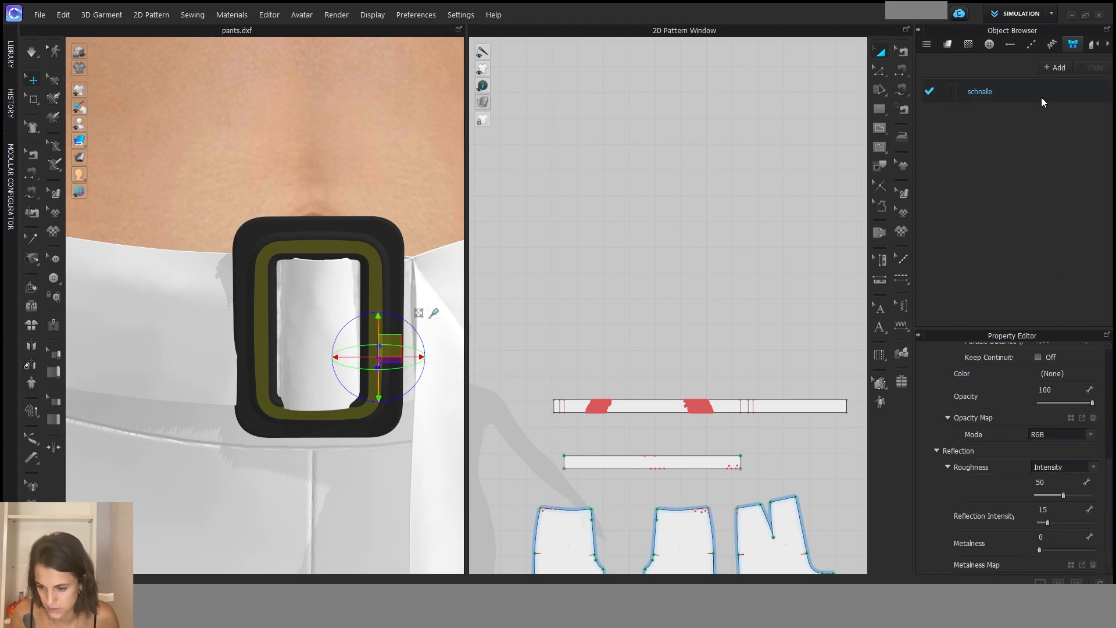
pyautogui.click(981, 92)
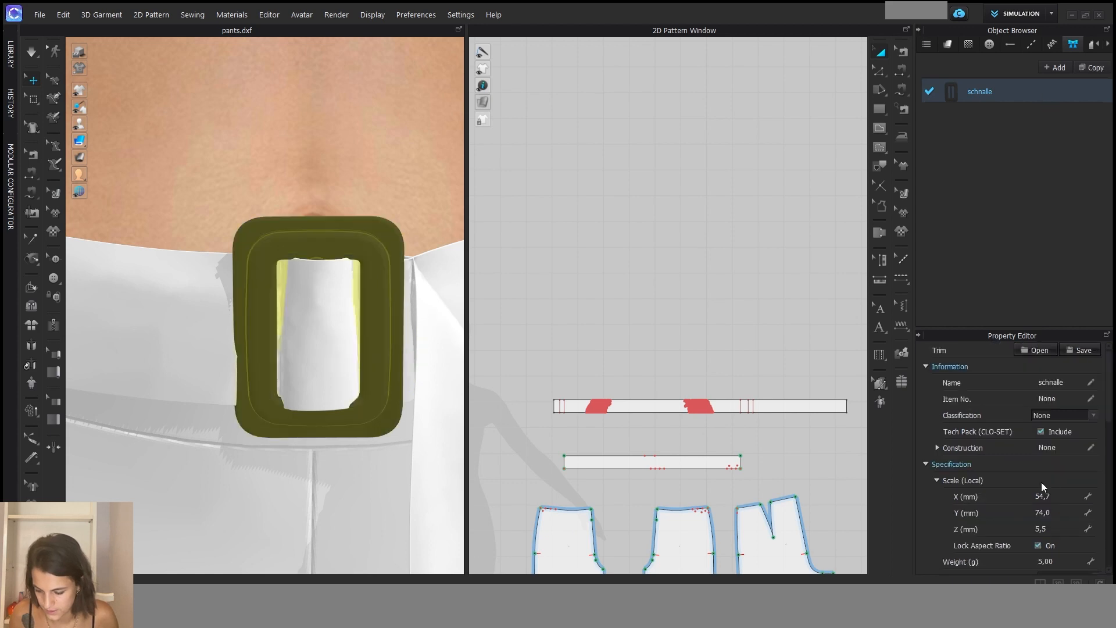
pyautogui.scroll(-3)
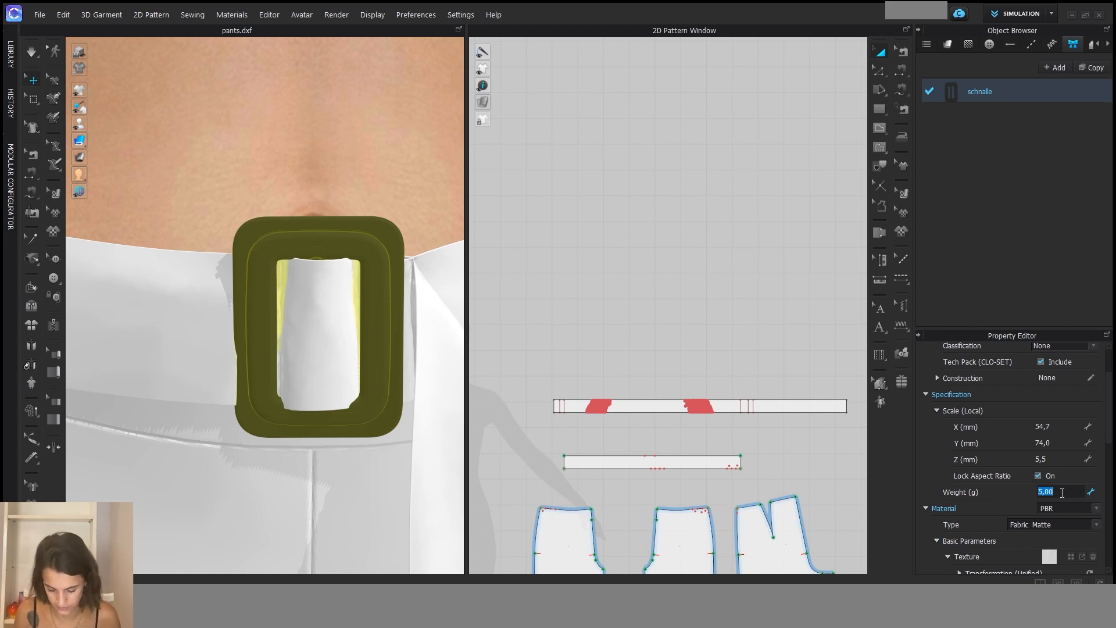
pyautogui.write('0,00')
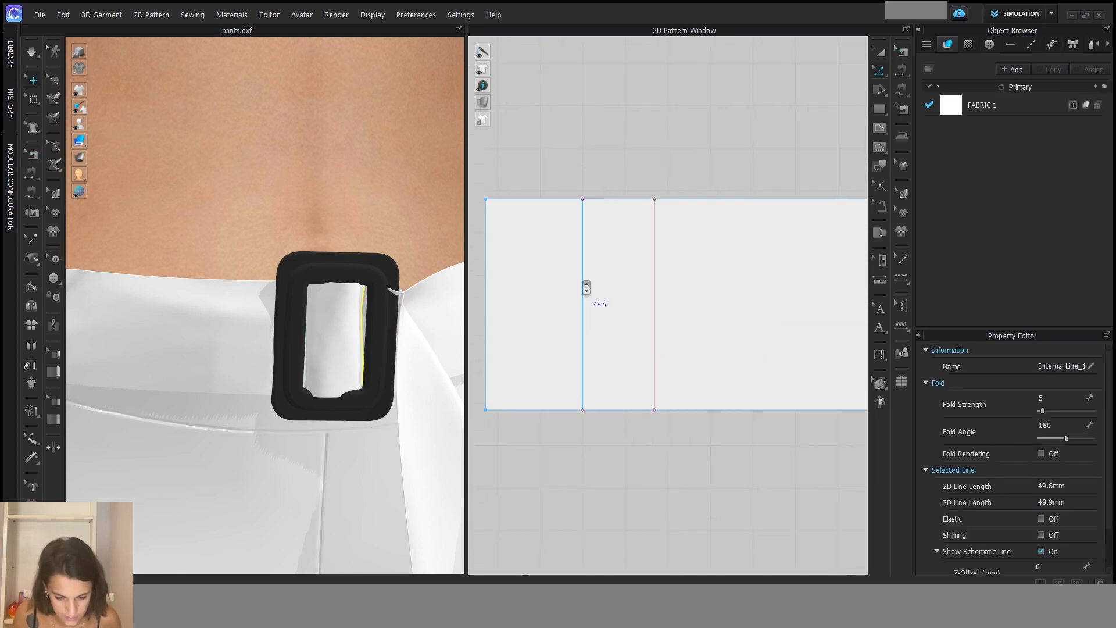
# Select Internal Line_1, the 180° fold line on the loop piece
pyautogui.click(584, 304)
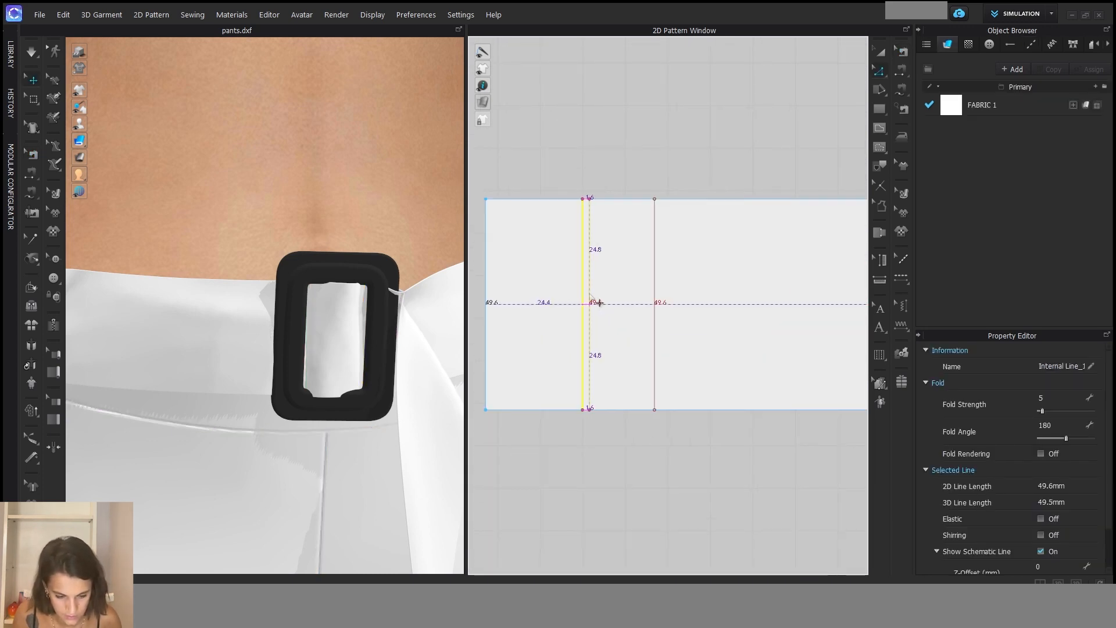